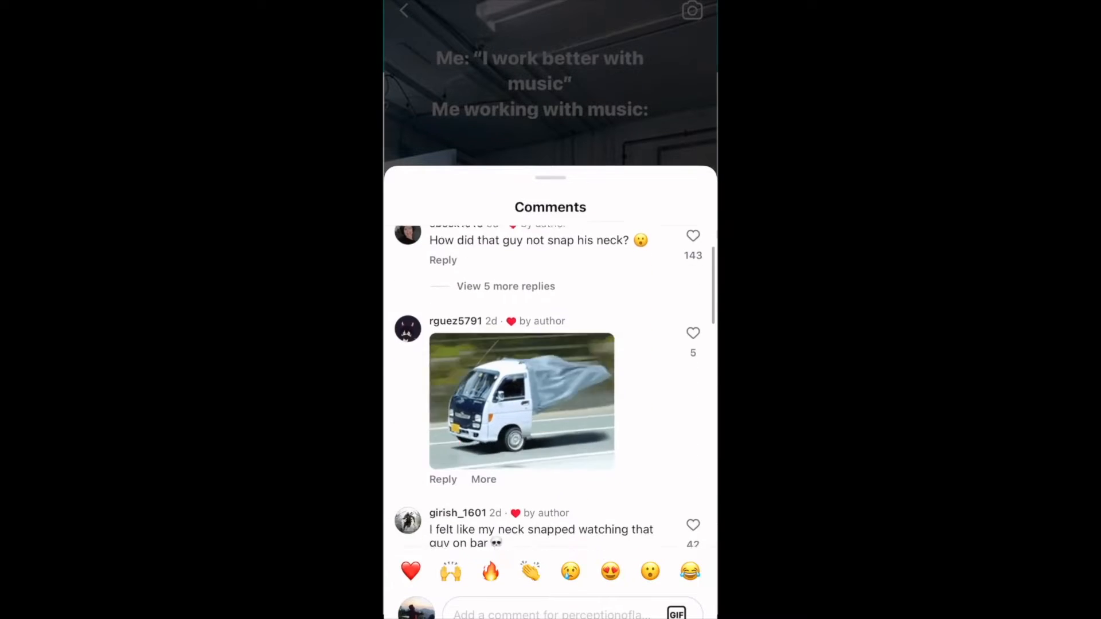
# Start a new square video project from a blank canvas via Square Videos
pyautogui.scroll(-3)
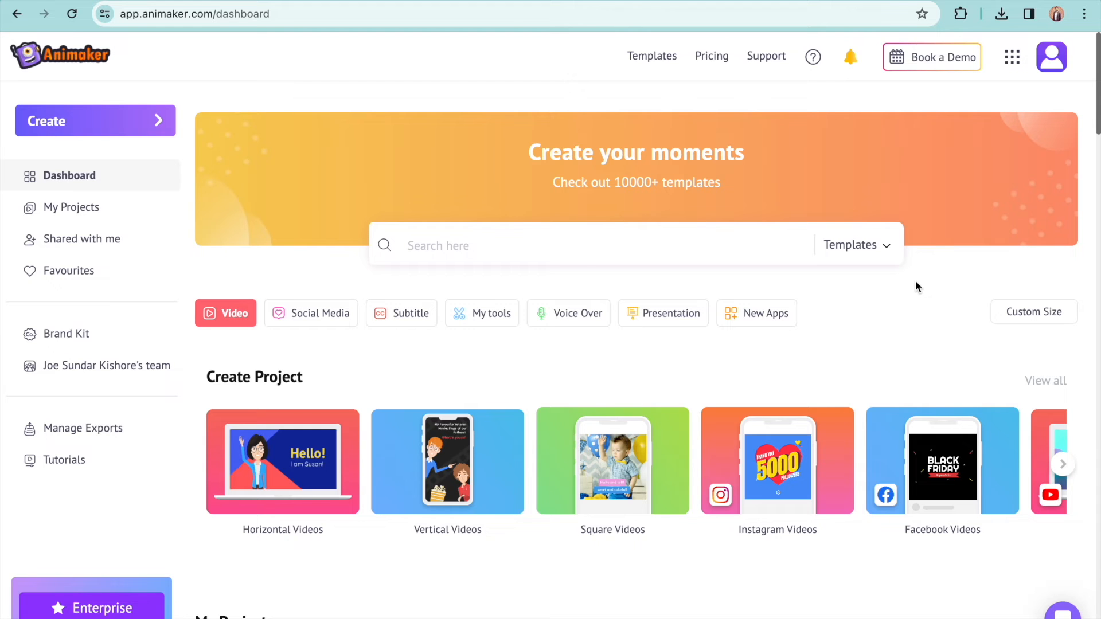
pyautogui.moveTo(276, 381)
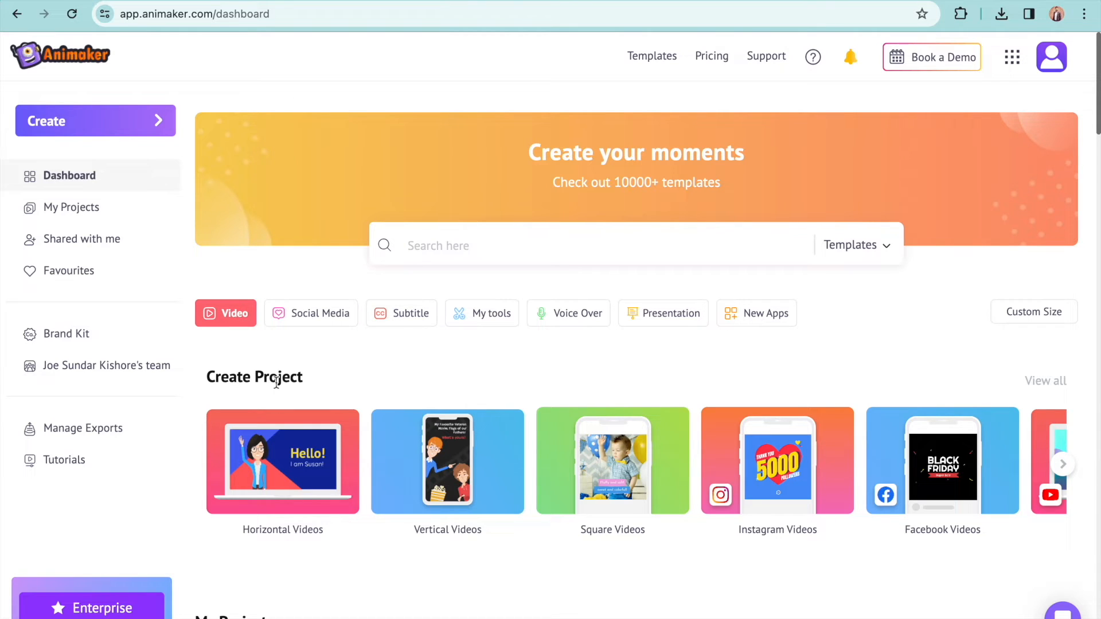
pyautogui.moveTo(636, 528)
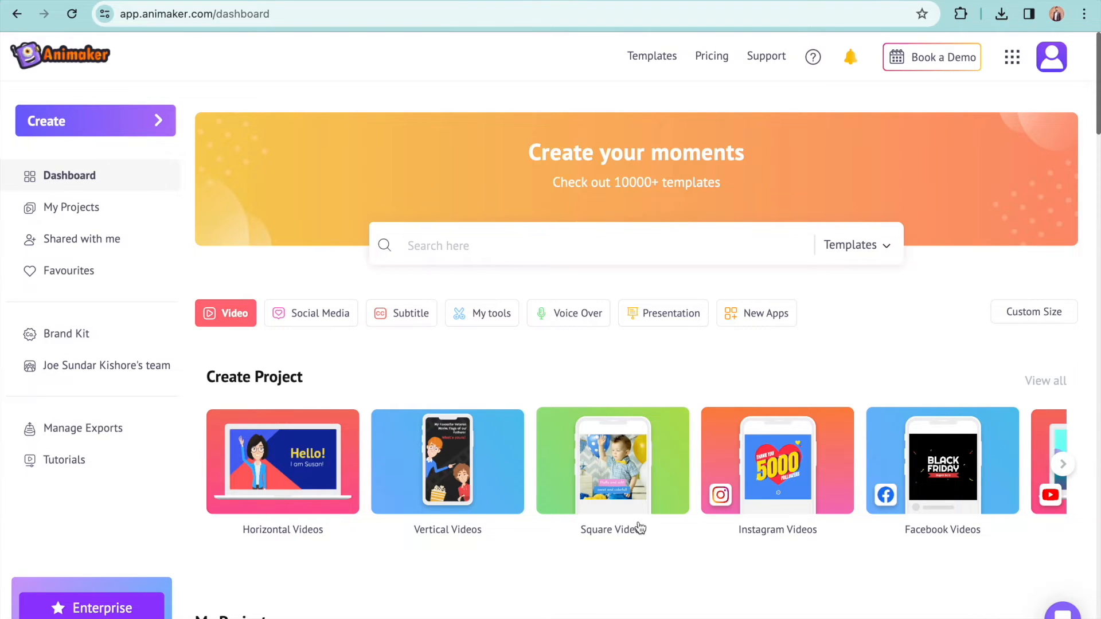
pyautogui.moveTo(599, 464)
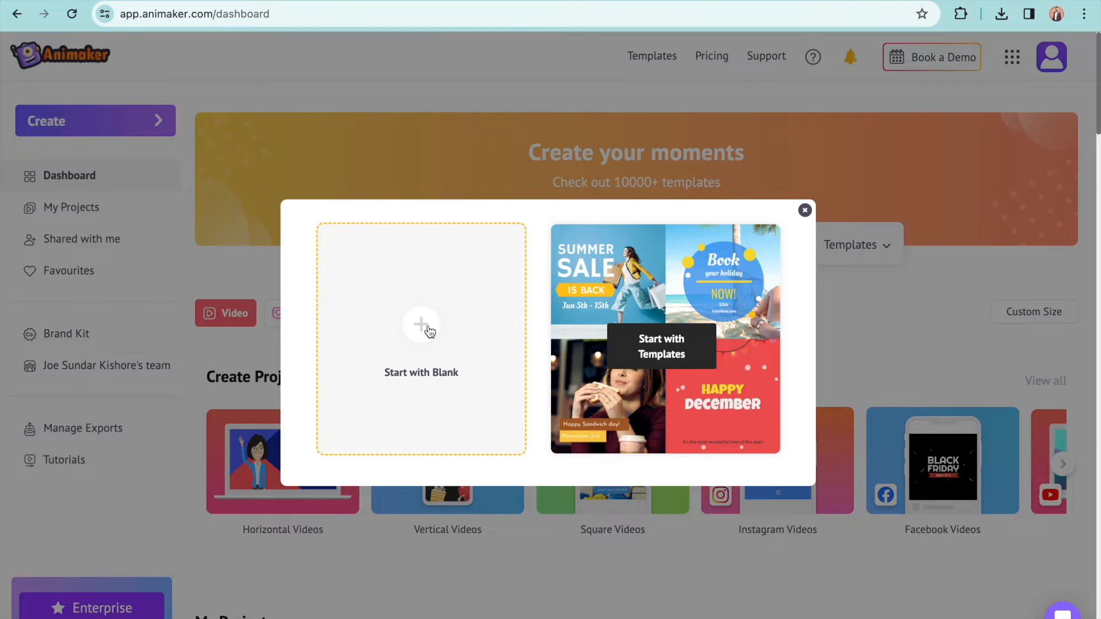
pyautogui.click(420, 337)
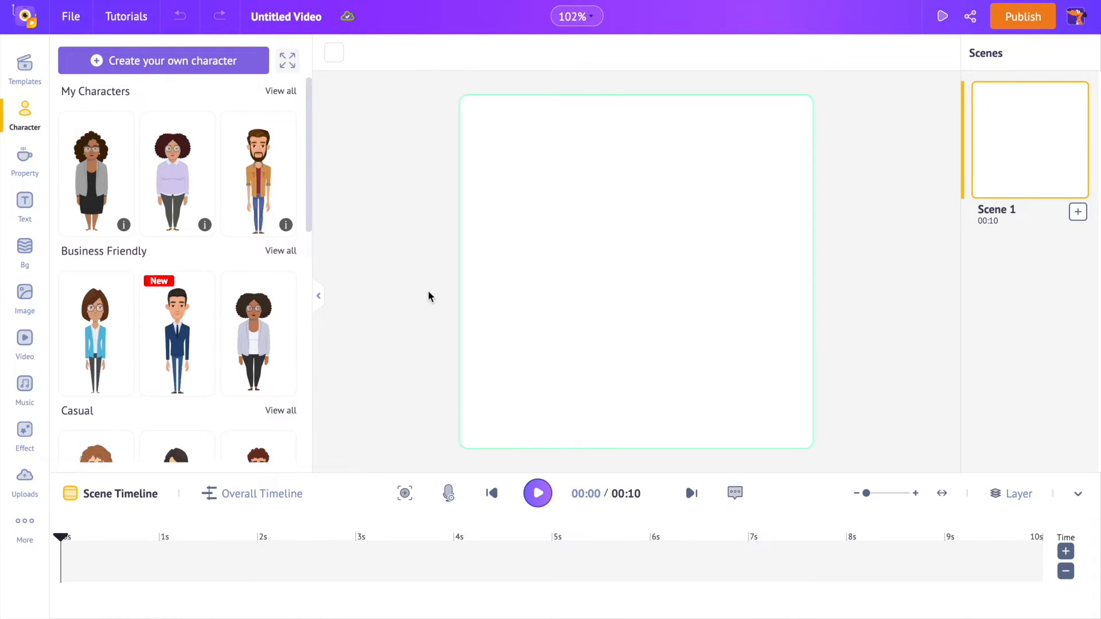
# Add the uploaded 3.7-second Office clip from Uploads to fill the first scene
pyautogui.click(24, 480)
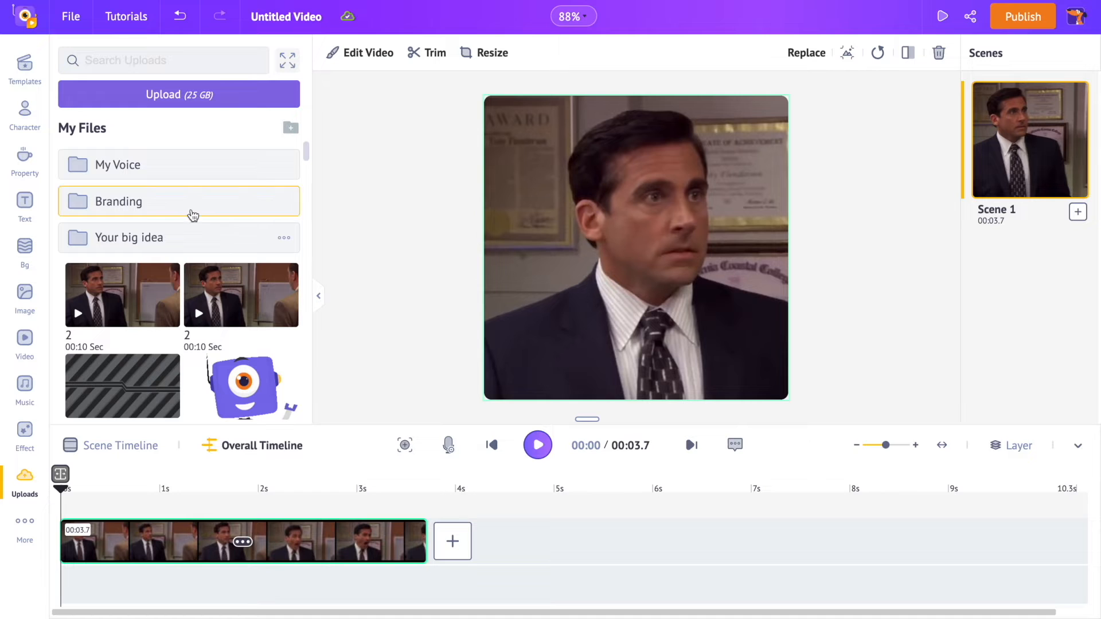
pyautogui.click(25, 207)
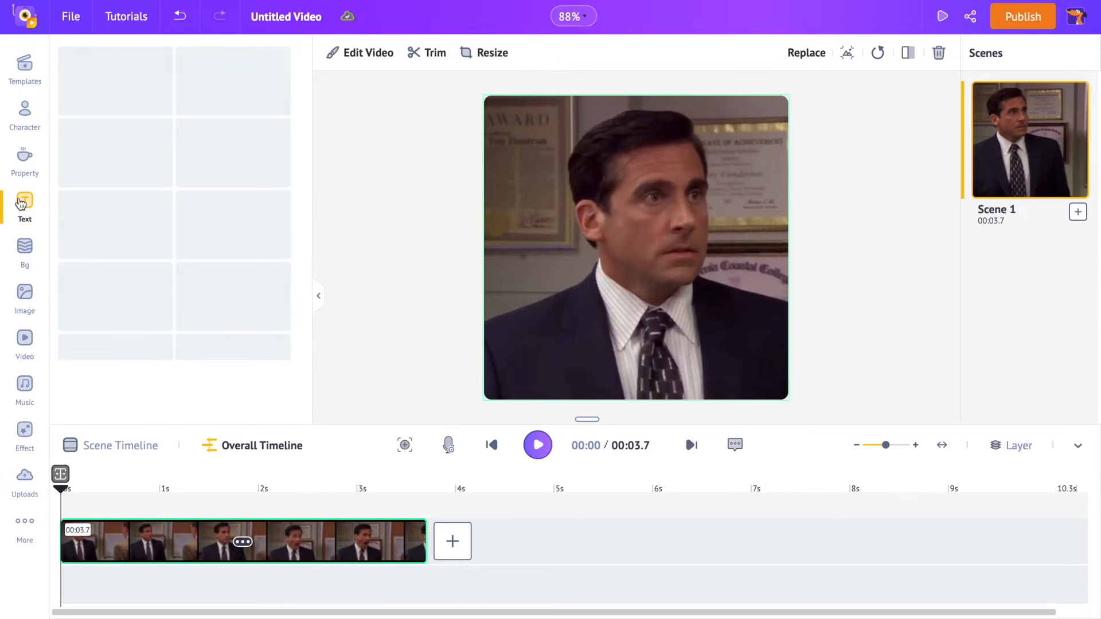
# Add a subheading caption reading 'NO...GOD NO' over the clip
pyautogui.click(24, 207)
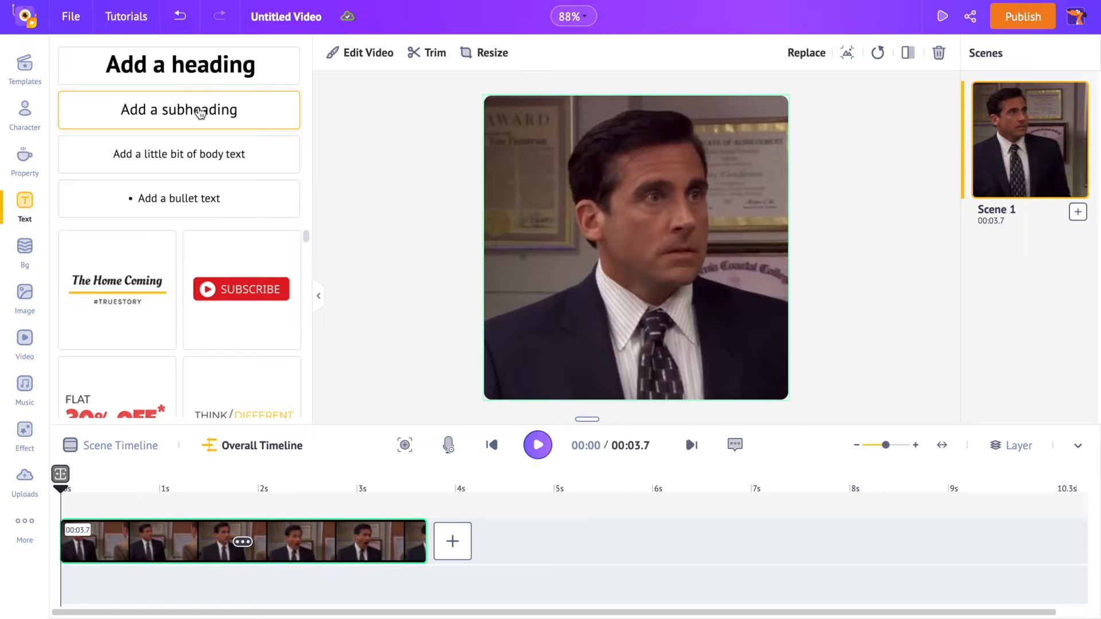
pyautogui.click(179, 110)
pyautogui.write('No...GOD')
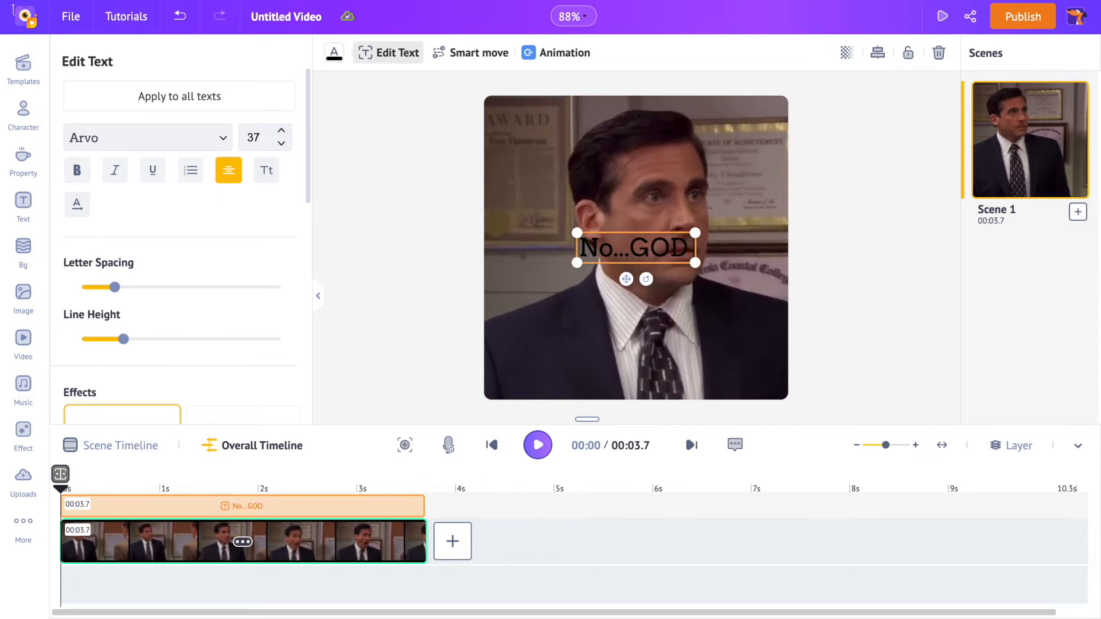
pyautogui.write('NO')
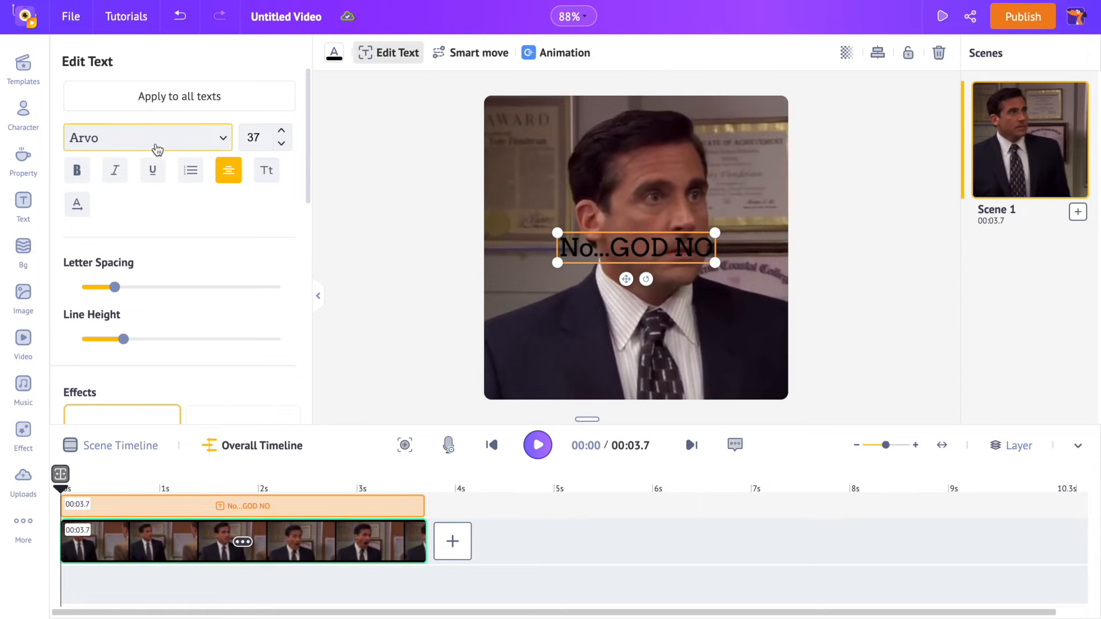
pyautogui.click(148, 137)
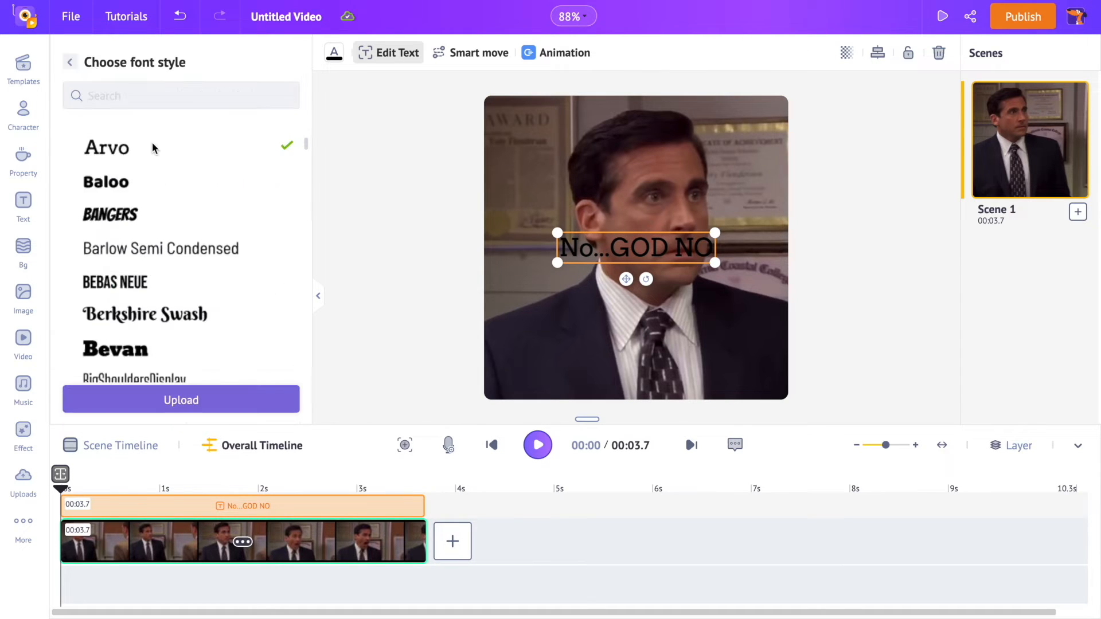
# Style the caption in yellow Bangers font with an Outline effect
pyautogui.click(110, 214)
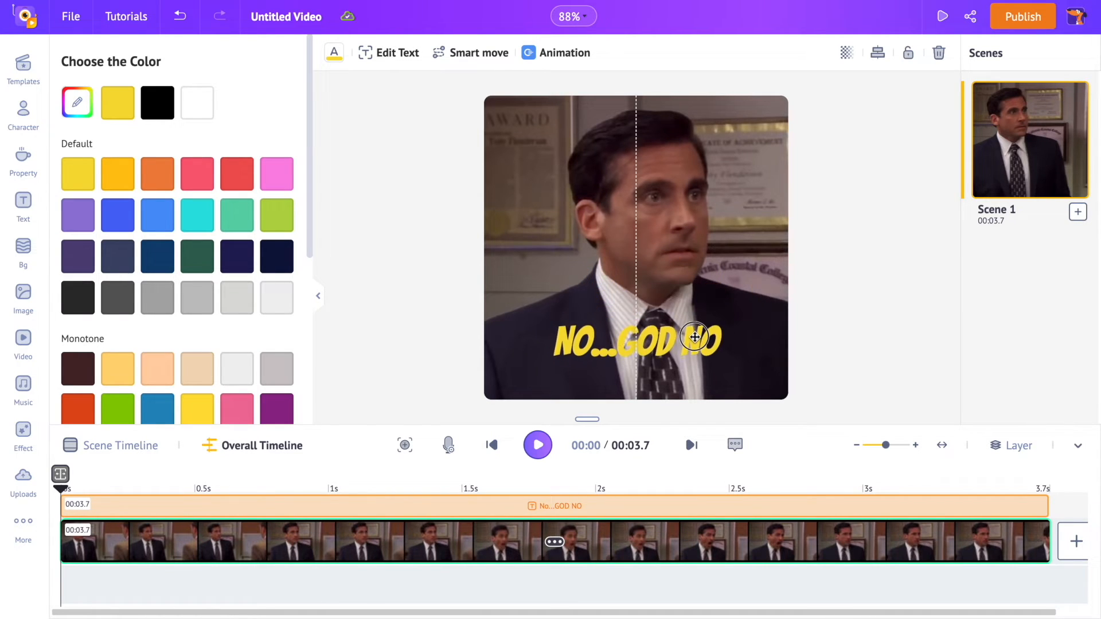
pyautogui.click(388, 52)
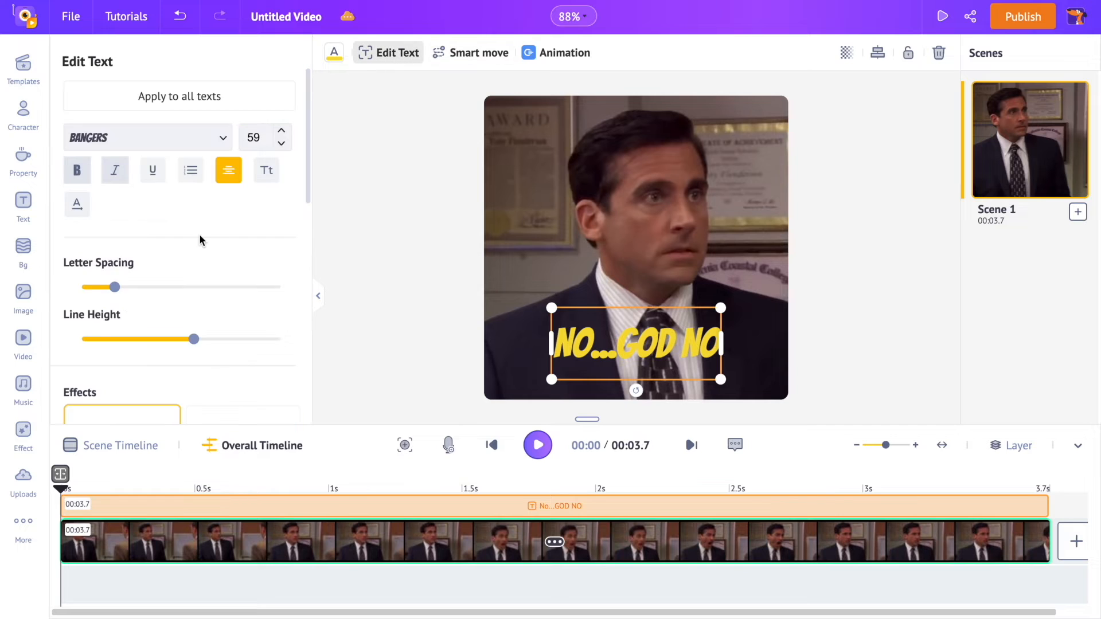
pyautogui.click(121, 415)
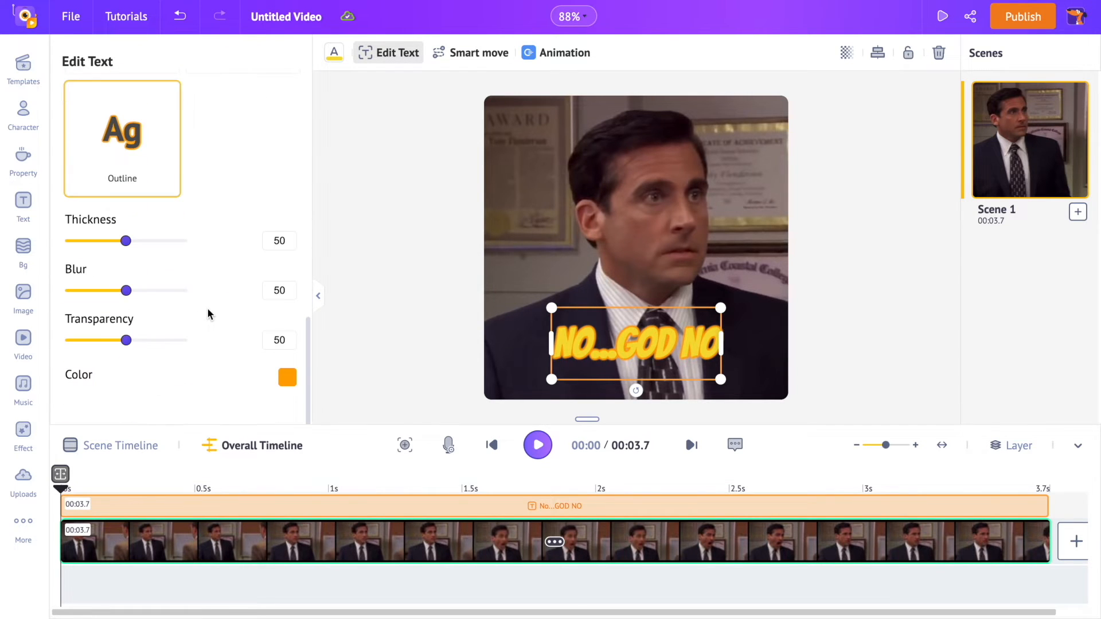
# Change the caption's outline colour from orange to black
pyautogui.click(287, 377)
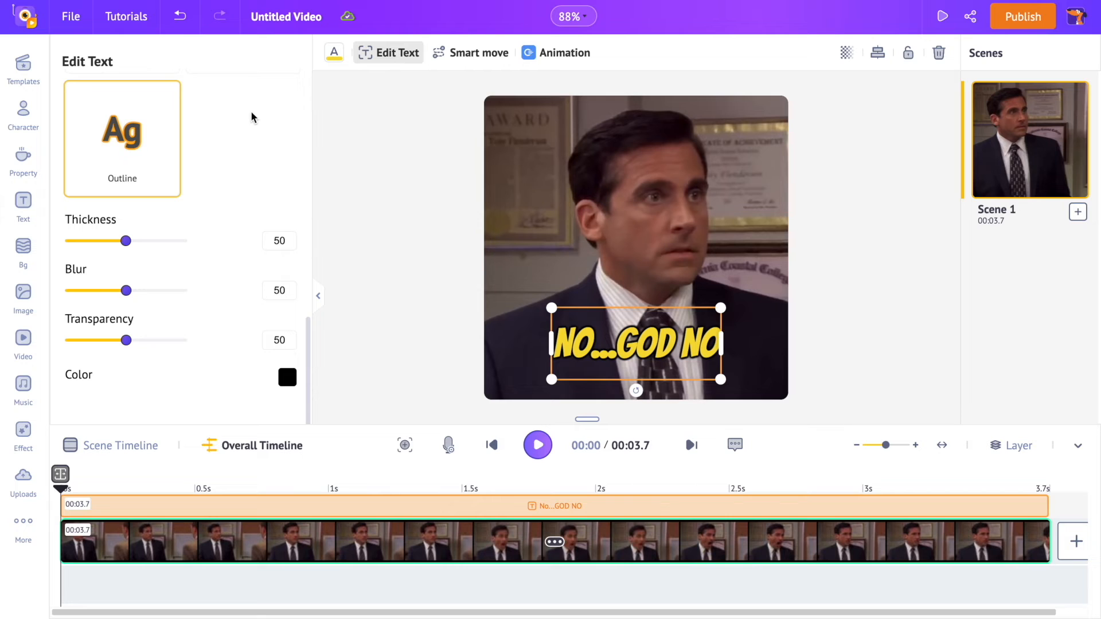
pyautogui.moveTo(23, 163)
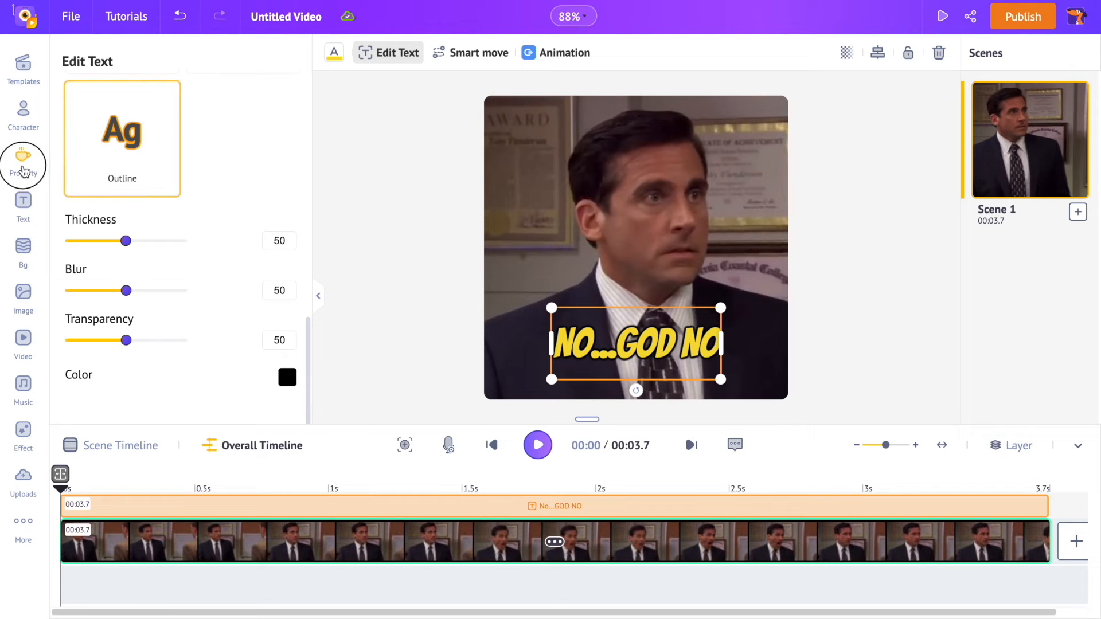
# Search the property library for 'smiley' and play back the captioned clip
pyautogui.click(23, 162)
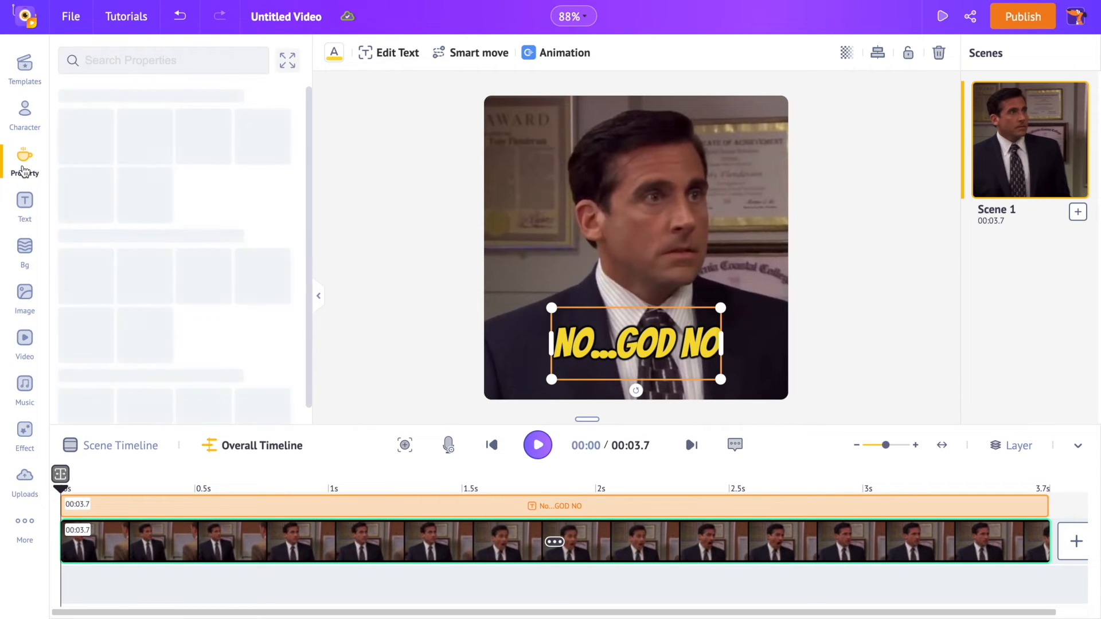
pyautogui.click(24, 162)
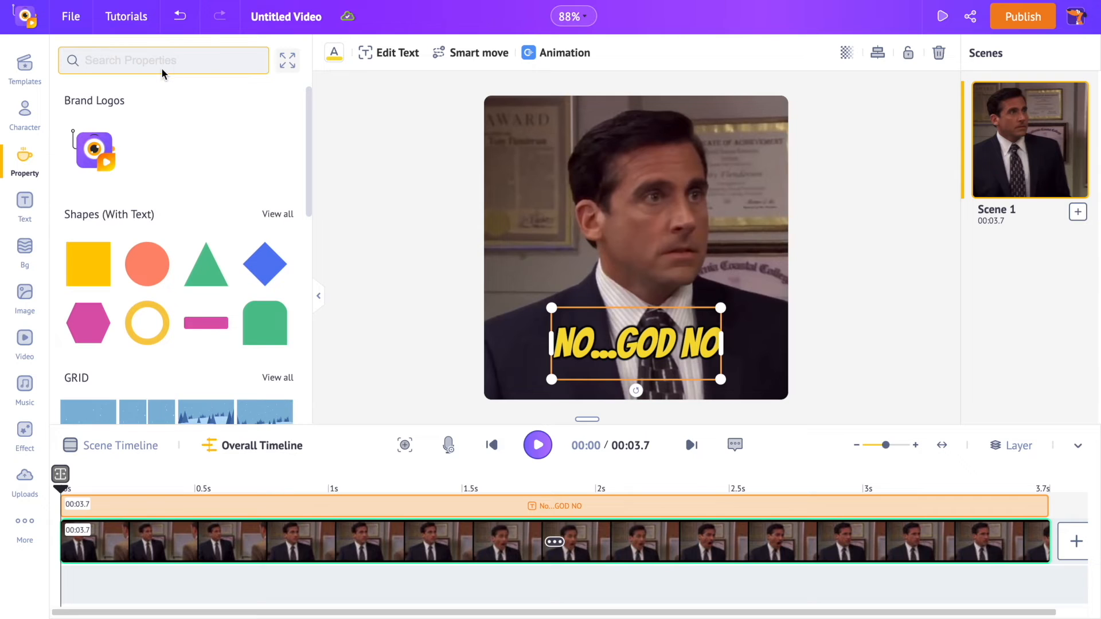
pyautogui.write('smi')
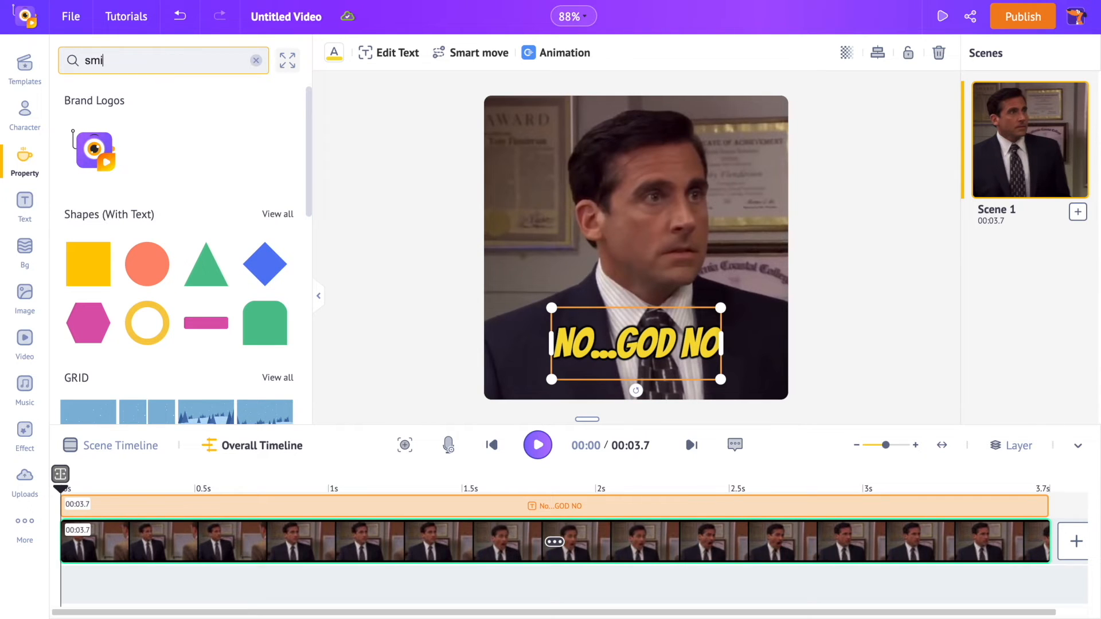
pyautogui.write('ley')
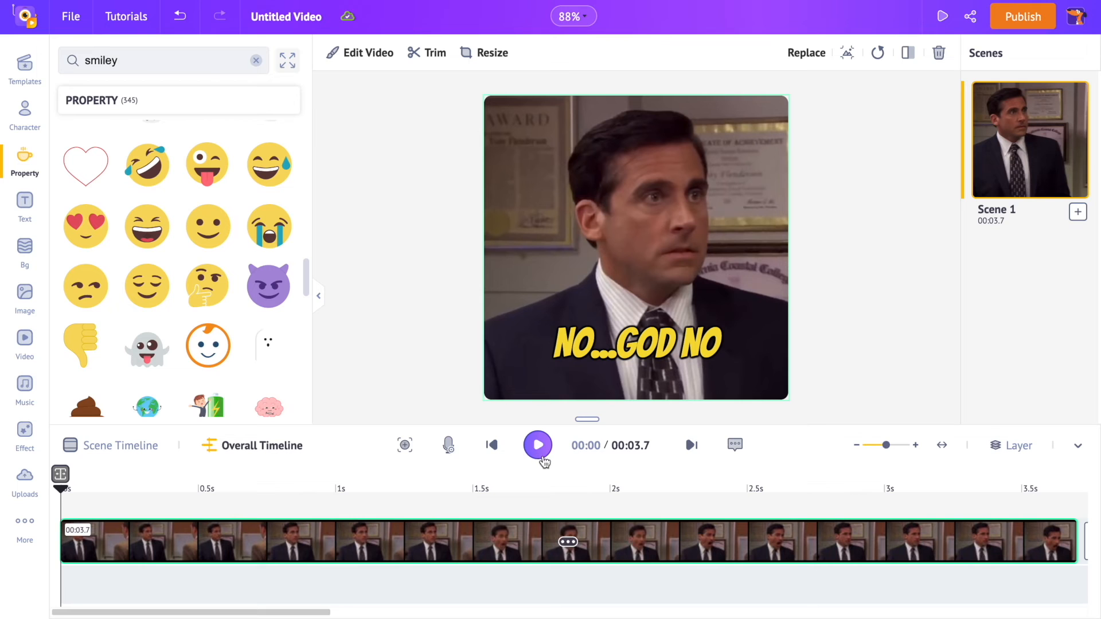
pyautogui.click(537, 445)
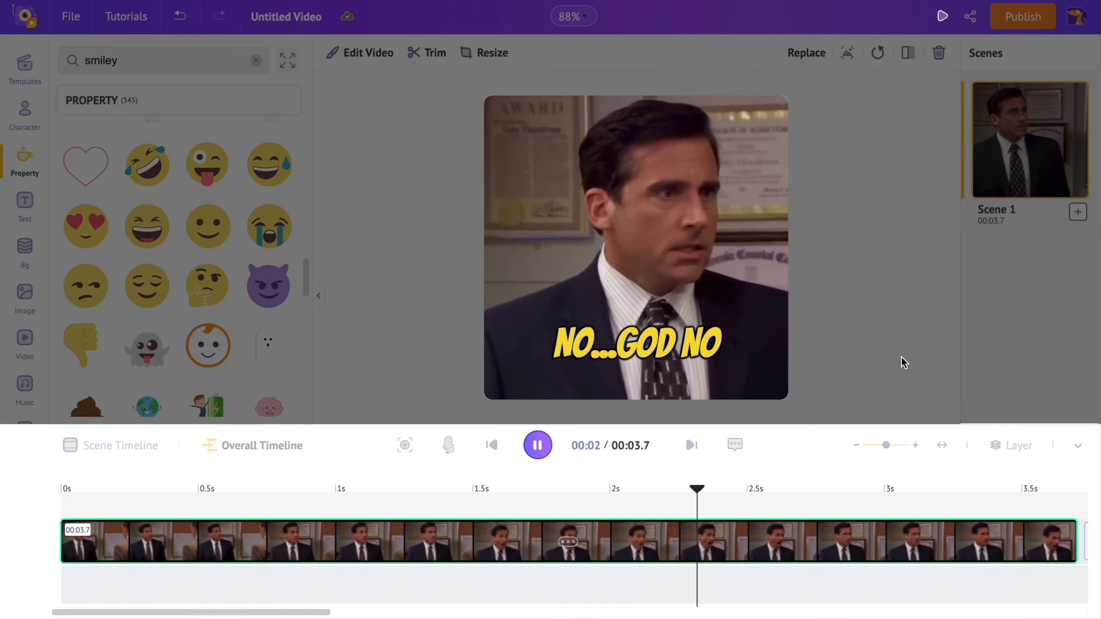
pyautogui.click(537, 445)
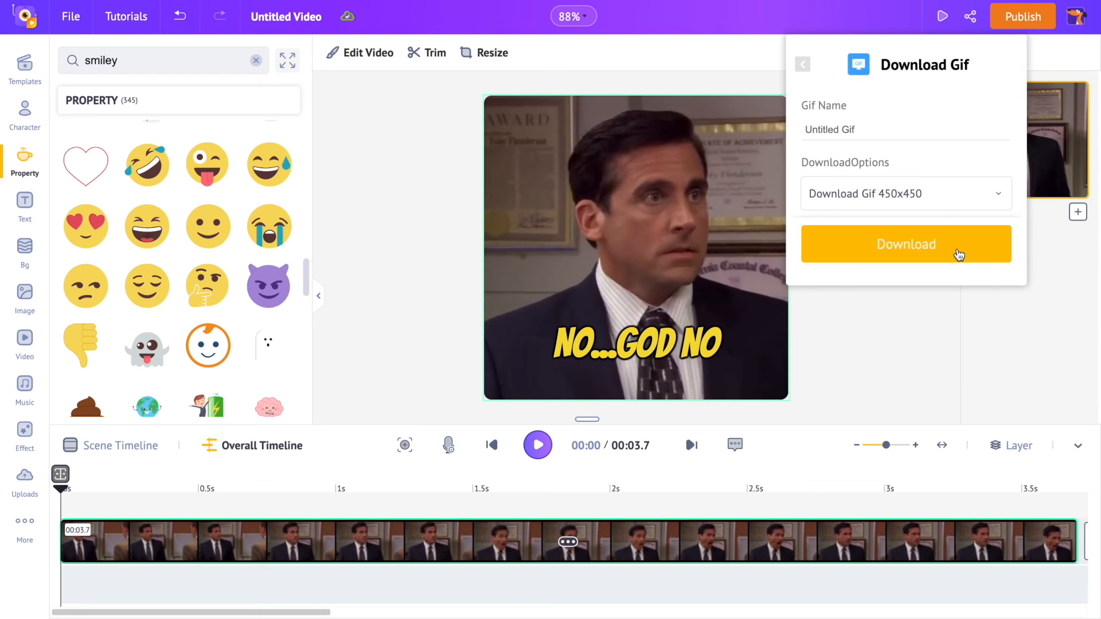
# Submit the Download Gif 450x450 export request
pyautogui.click(904, 243)
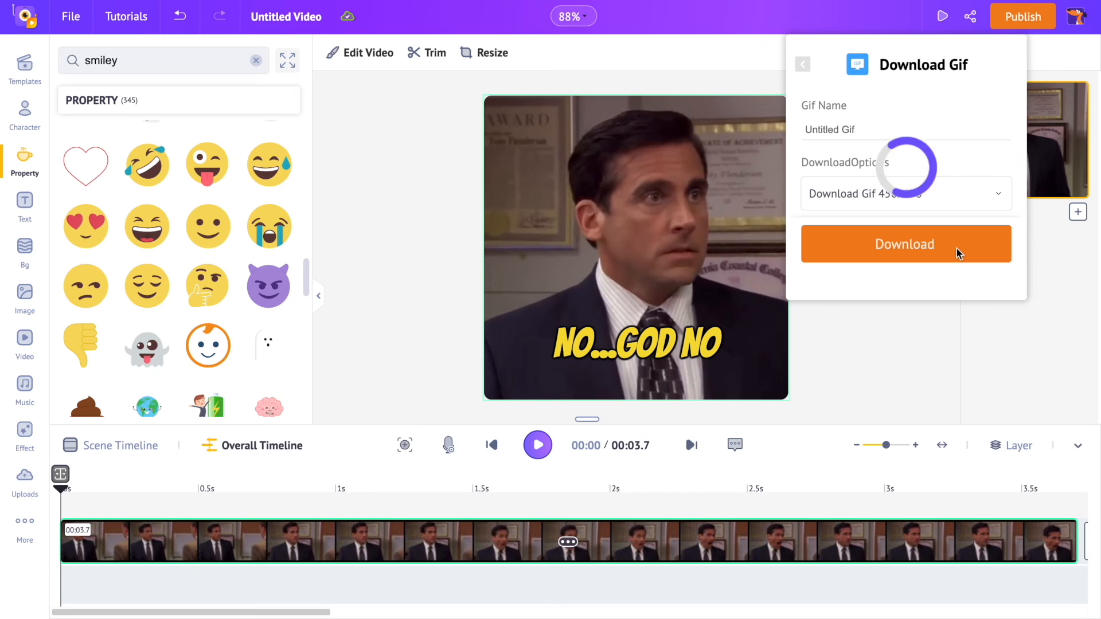
pyautogui.click(905, 243)
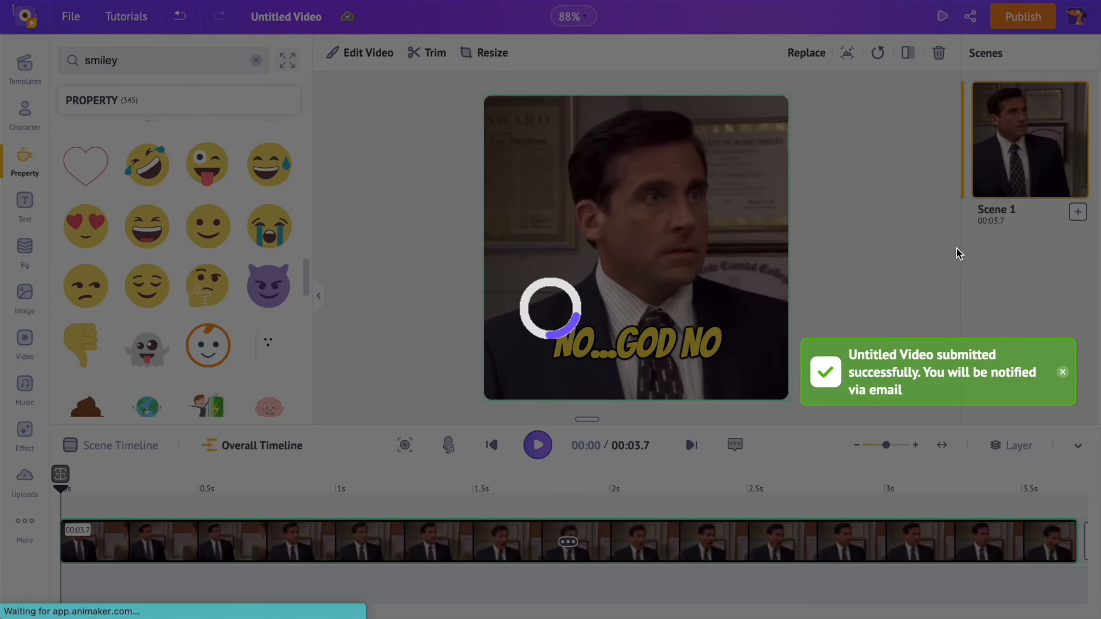